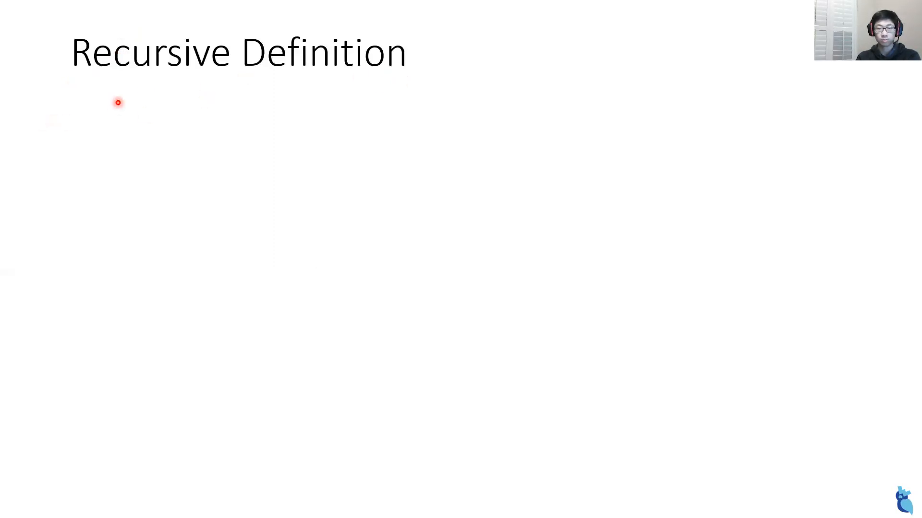
mouse_move(129, 149)
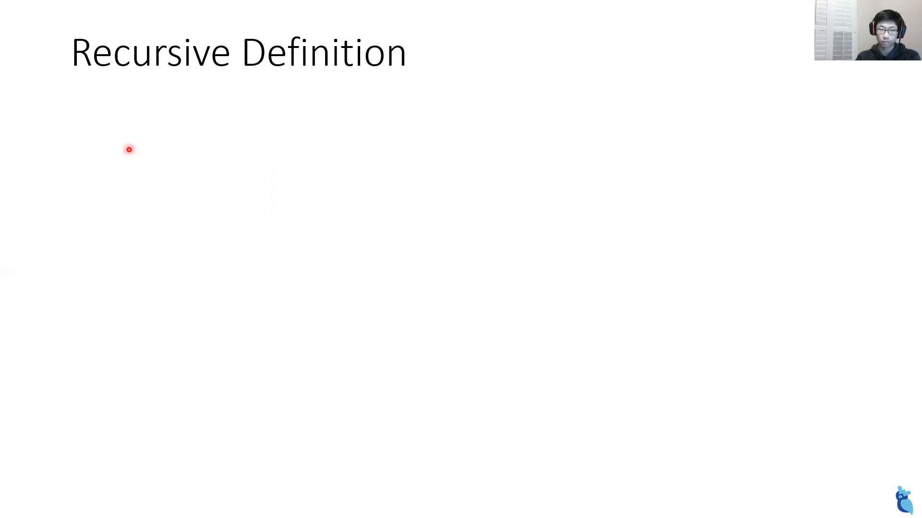
- Reveal the opening terms 1, 1 and the sum 1+1 = 2 on the Recursive Definition slide
text(1, 1)
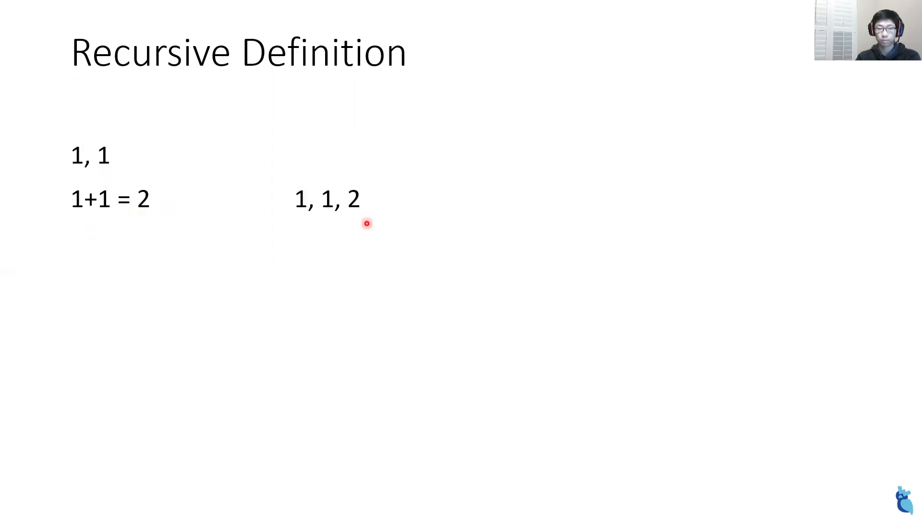
mouse_move(331, 179)
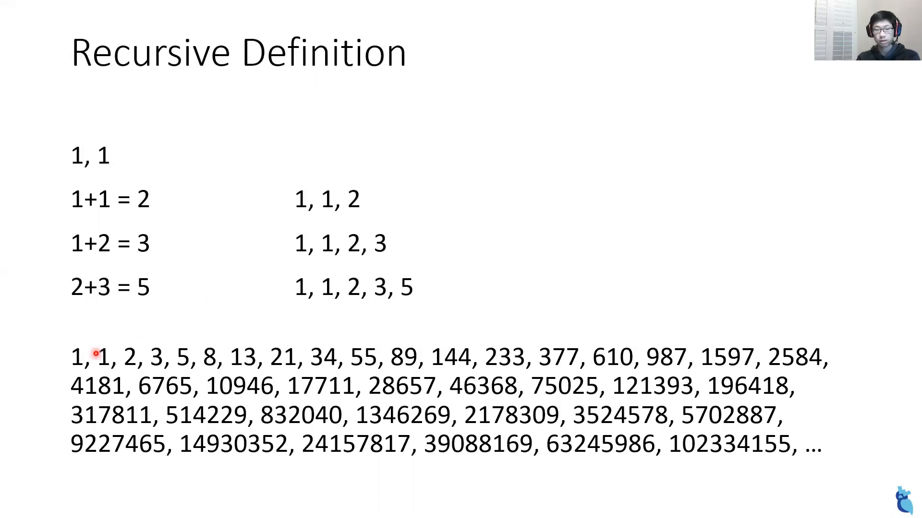
mouse_move(578, 476)
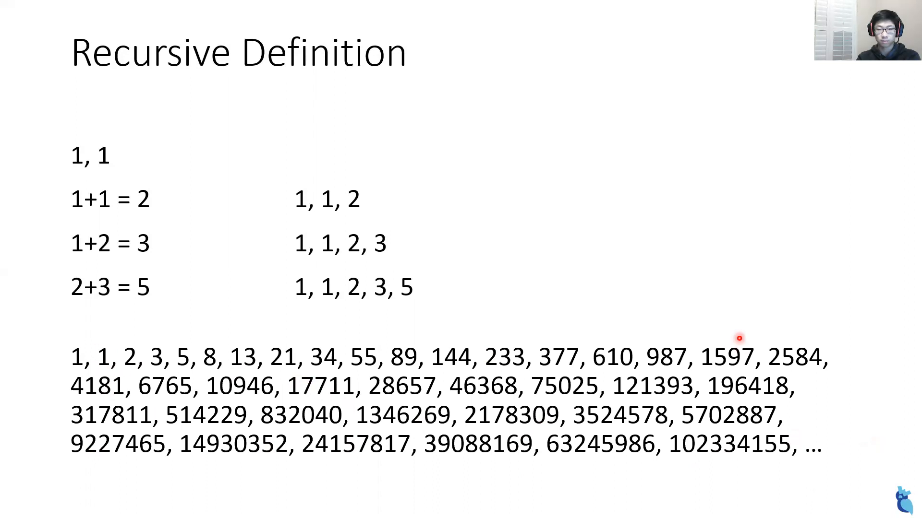
mouse_move(780, 477)
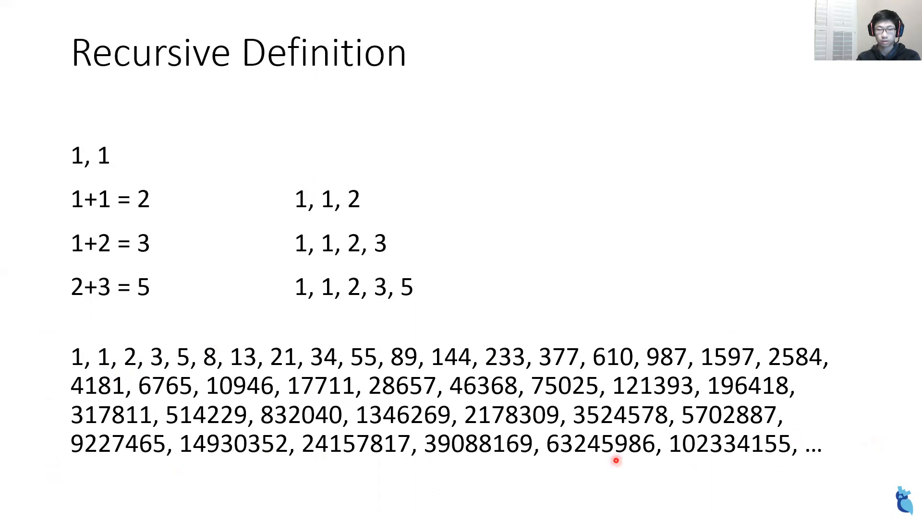
mouse_move(53, 442)
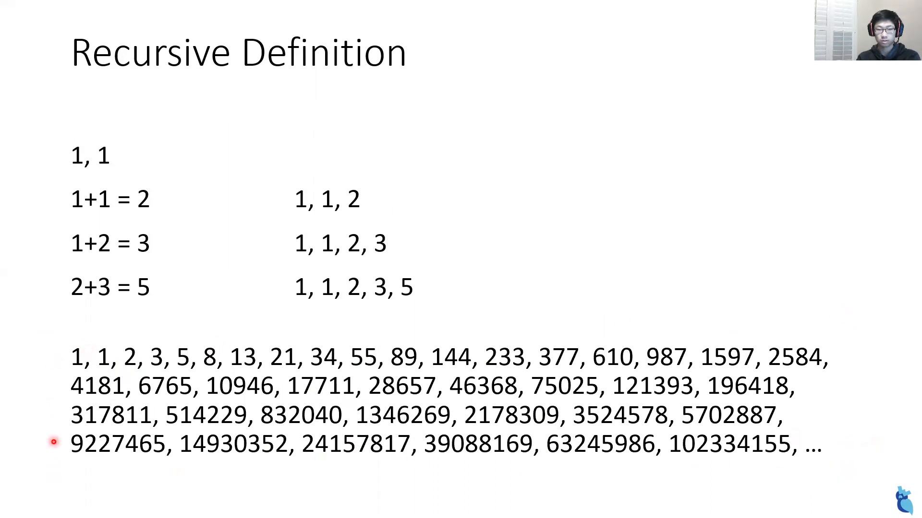
- Show the Fibonacci Spiral slide, then advance to the sunflower seed-head image
key(right)
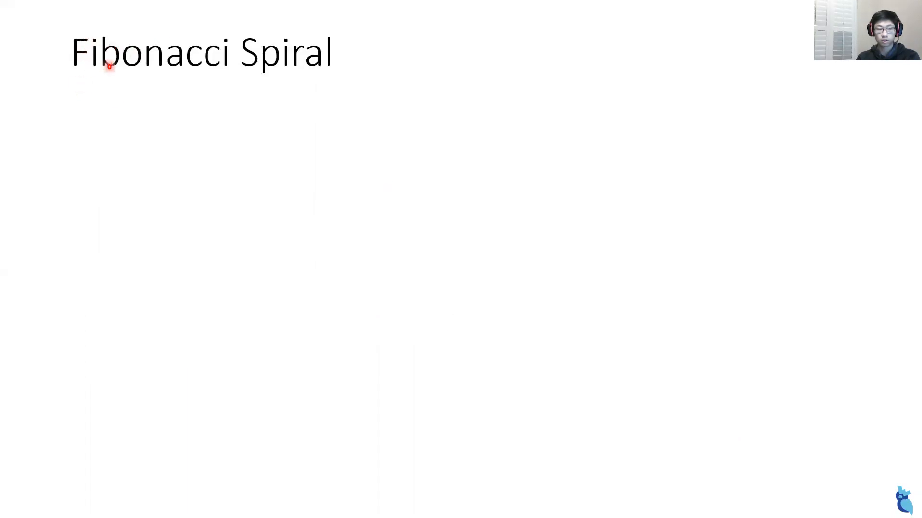
mouse_move(233, 182)
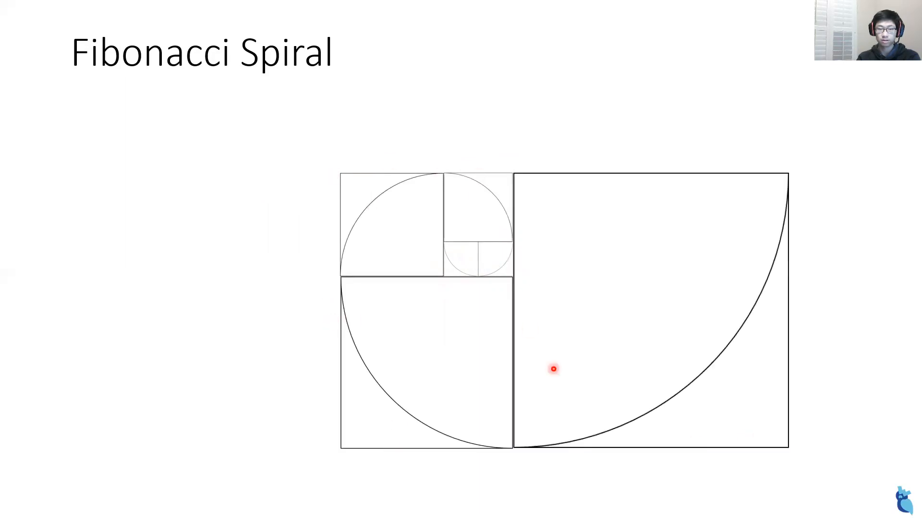
mouse_move(453, 442)
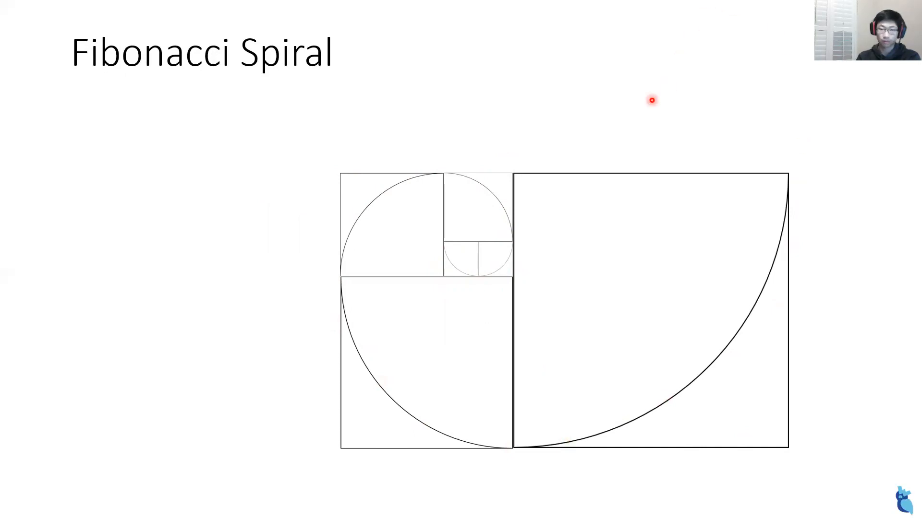
mouse_move(580, 189)
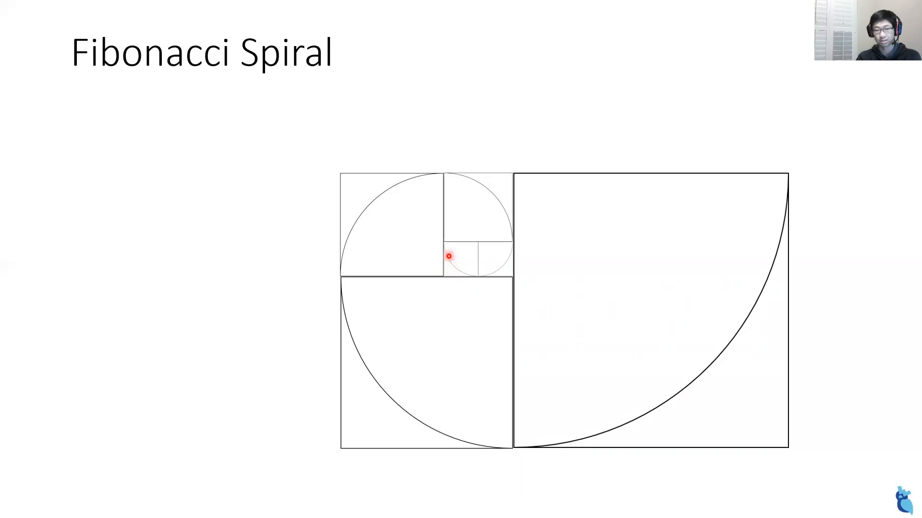
mouse_move(410, 262)
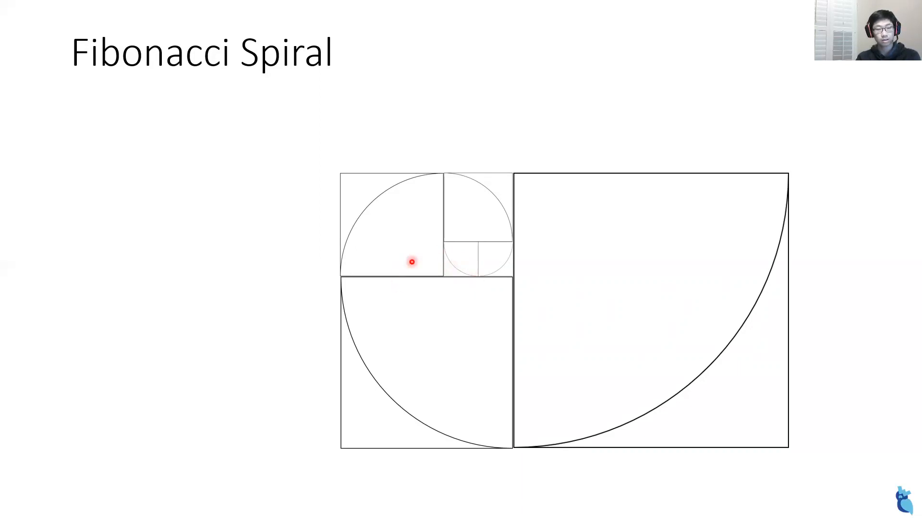
key(Right)
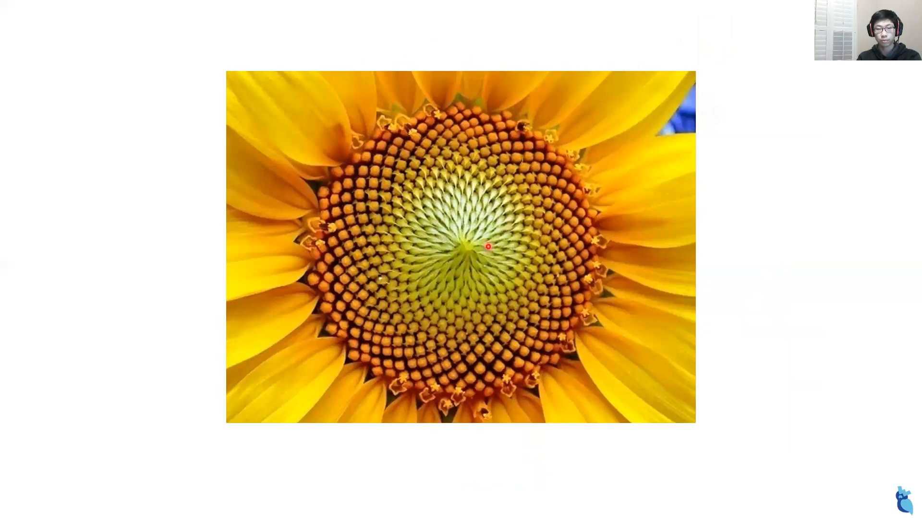
key(Right)
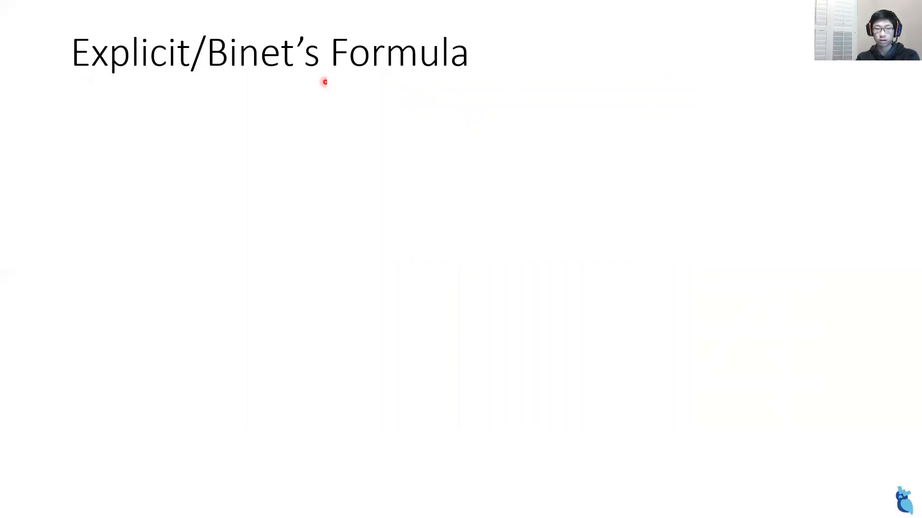
mouse_move(117, 94)
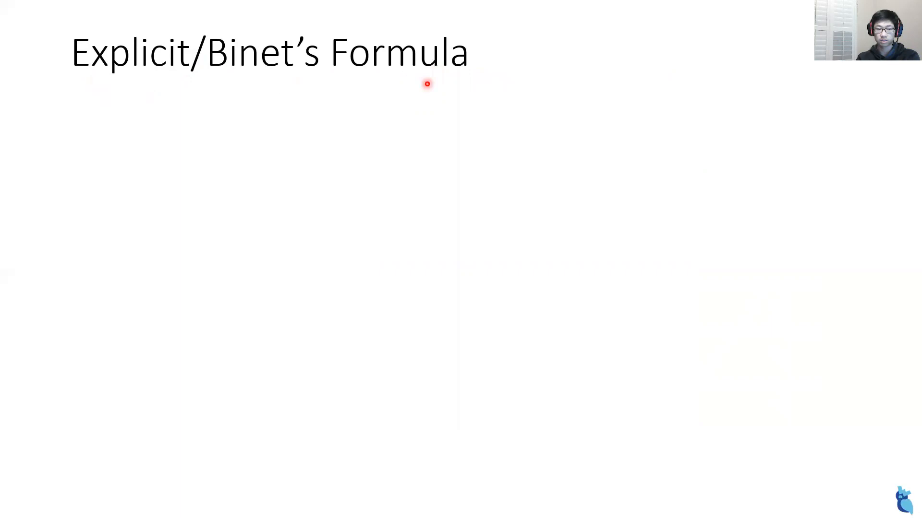
mouse_move(437, 90)
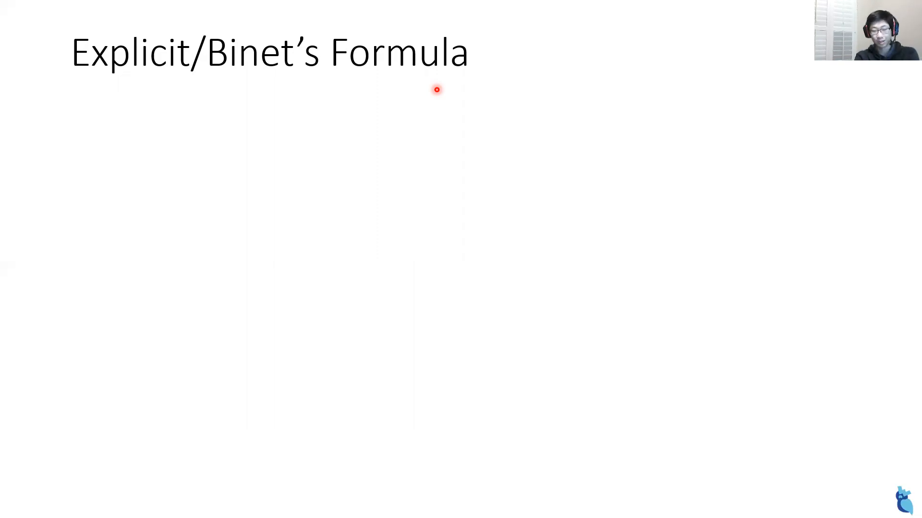
mouse_move(375, 67)
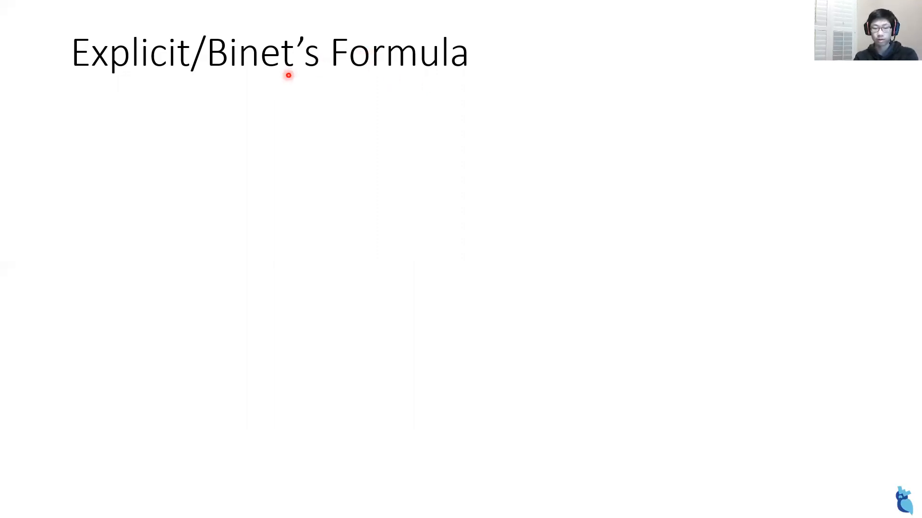
mouse_move(220, 95)
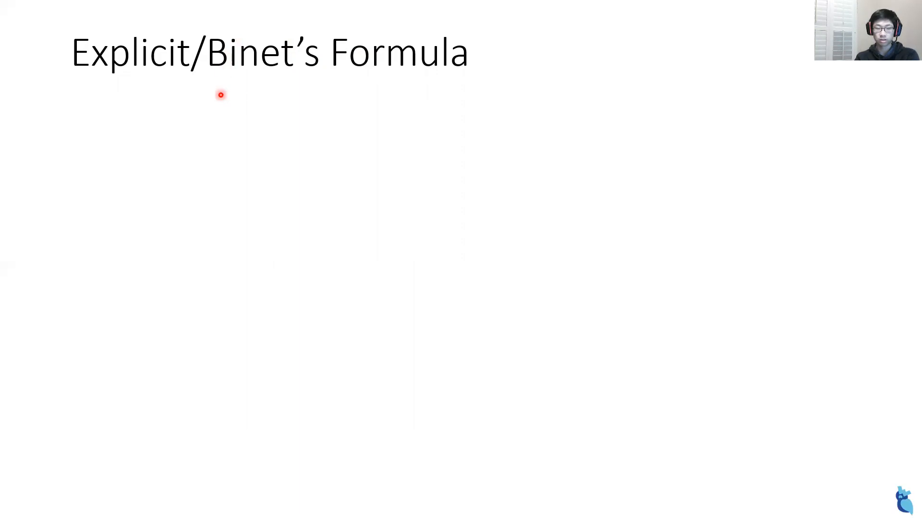
mouse_move(251, 88)
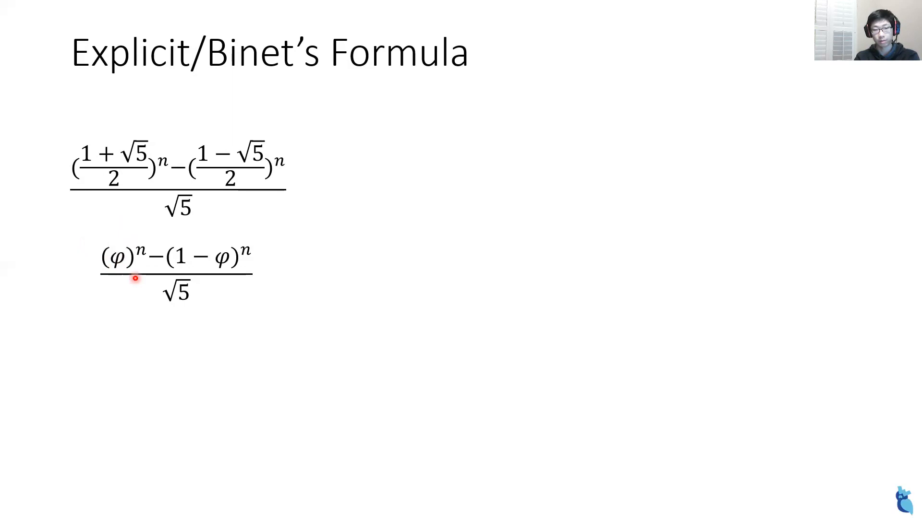
mouse_move(74, 256)
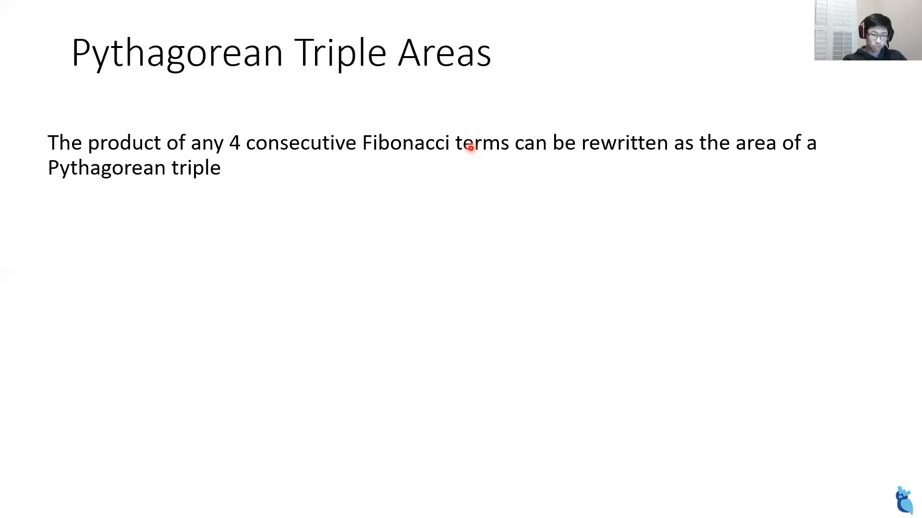
- Display the worked example 5 * 8 * 13 * 21 = 10920 matching triple (105, 208, 233)
text(5 * 8 * 13 * 21 = 10920)
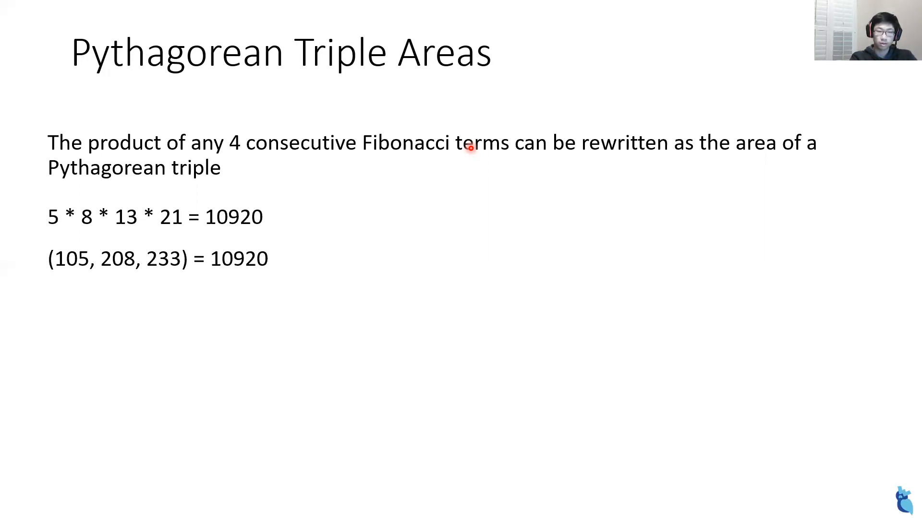
- Advance from the worked example to the Pascal's Triangle slide
key(right)
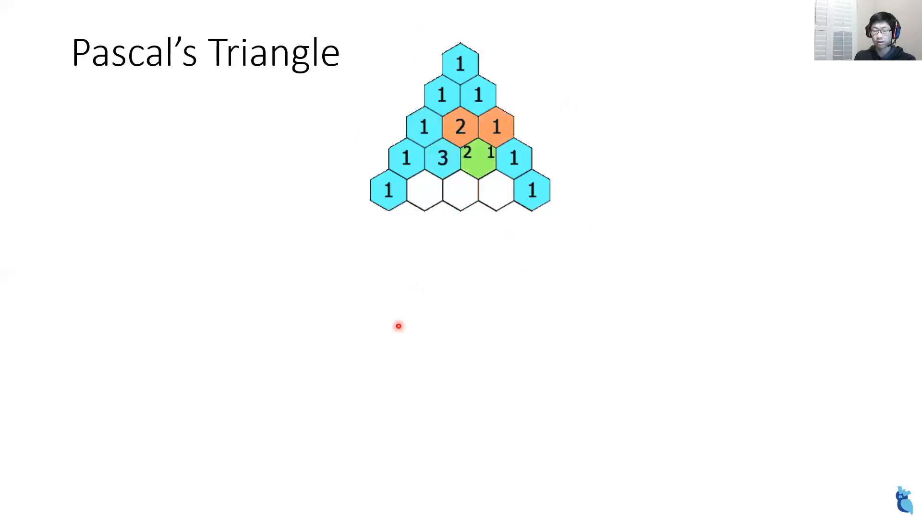